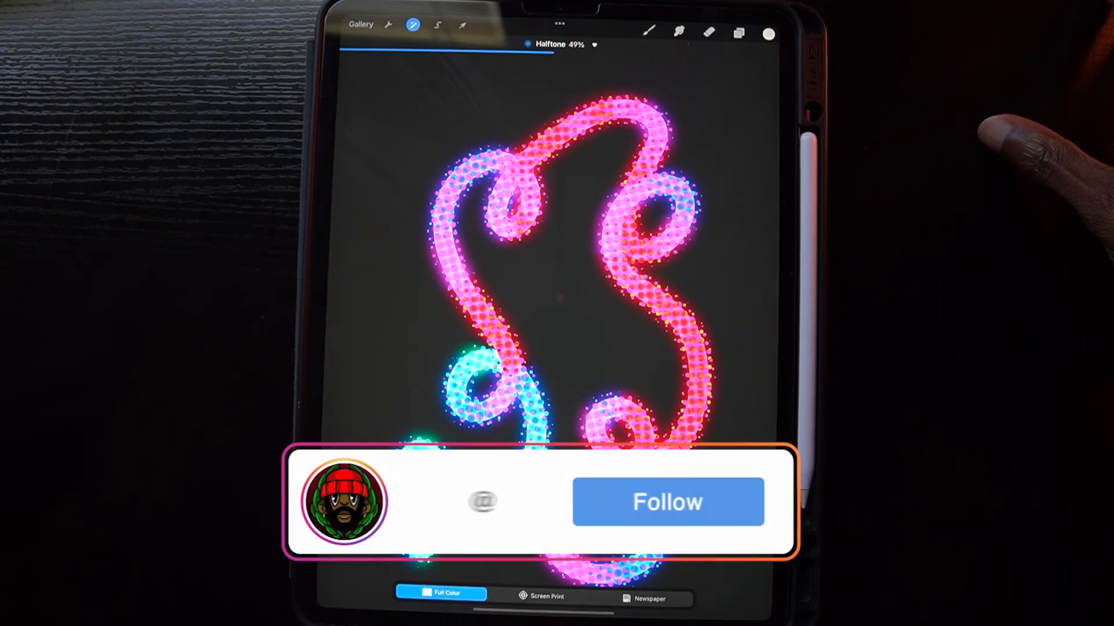
{"action": "left_click", "coordinate": [666, 501]}
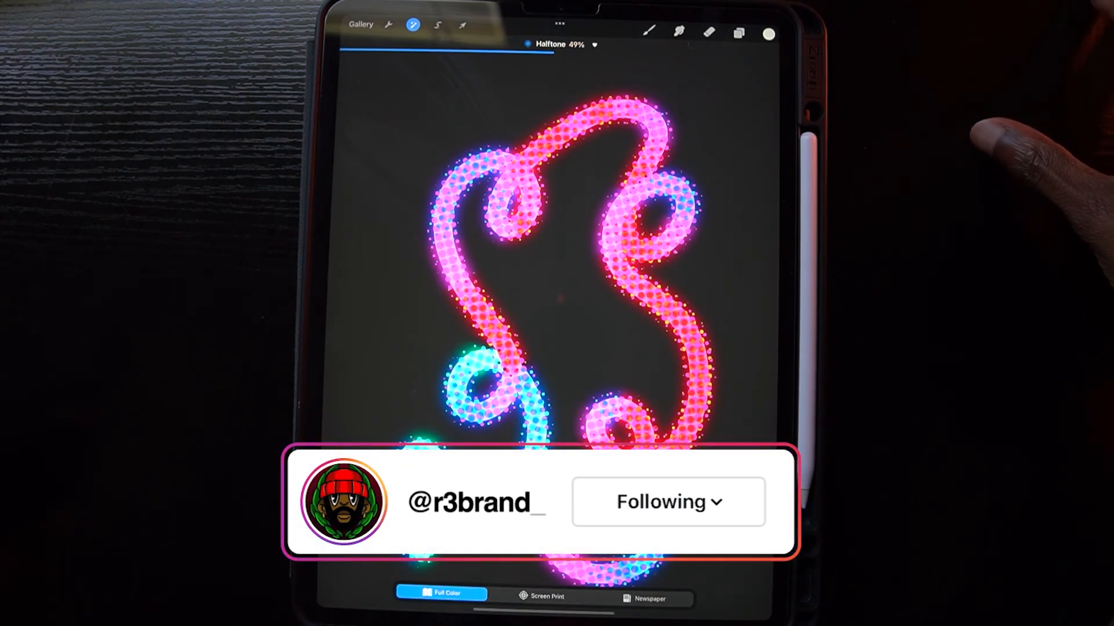